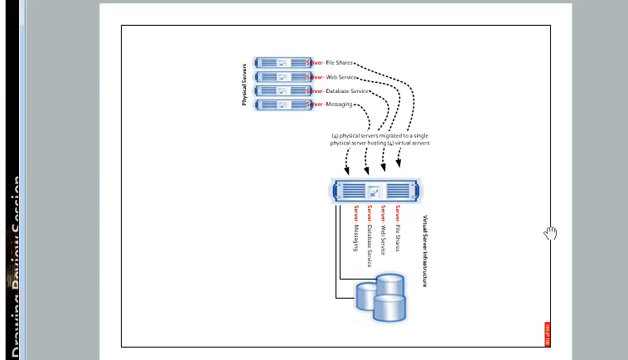
pyautogui.moveTo(18, 256)
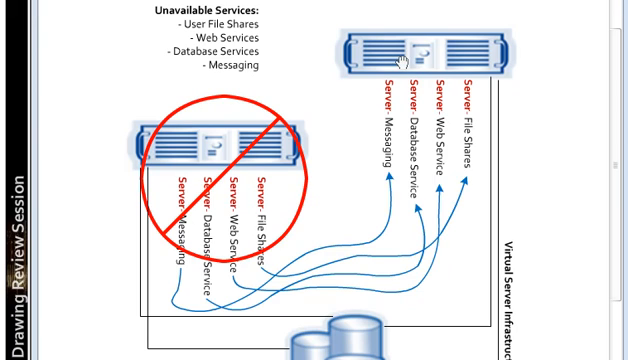
pyautogui.moveTo(216, 178)
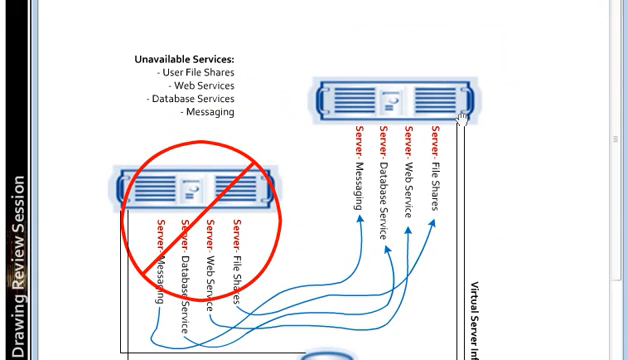
pyautogui.moveTo(536, 158)
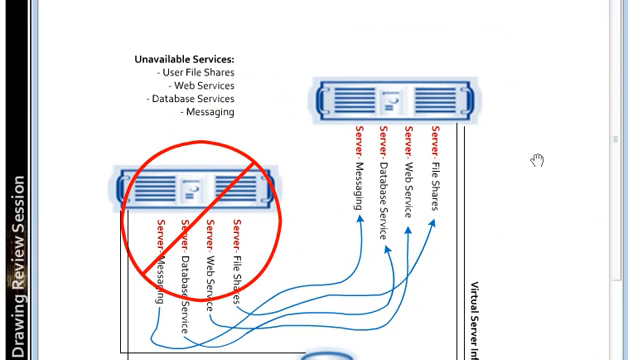